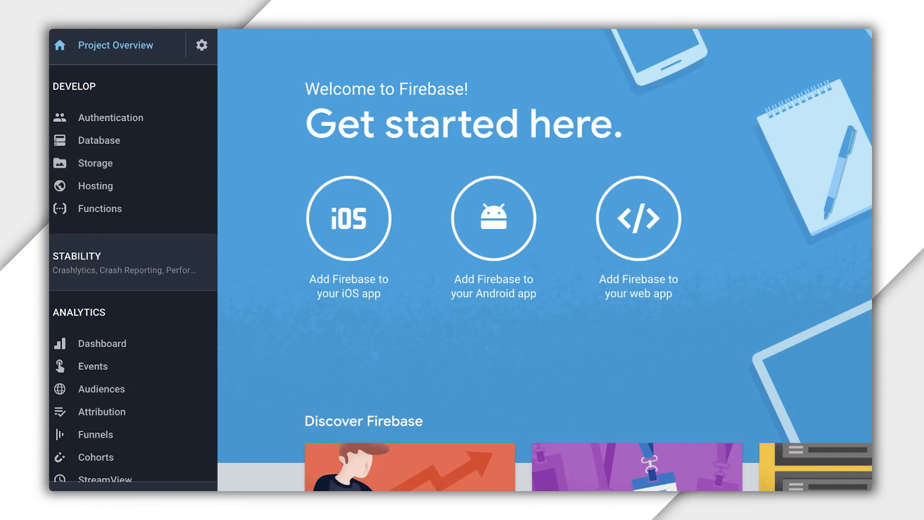
{"action": "mouse_move", "coordinate": [261, 136]}
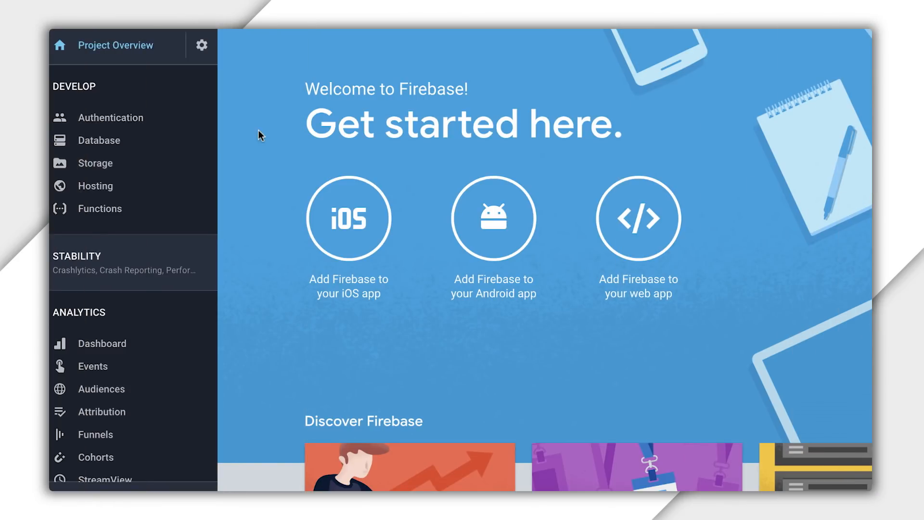
- From Project settings, reach Service Accounts and generate a new Admin SDK private key
{"action": "left_click", "coordinate": [201, 46]}
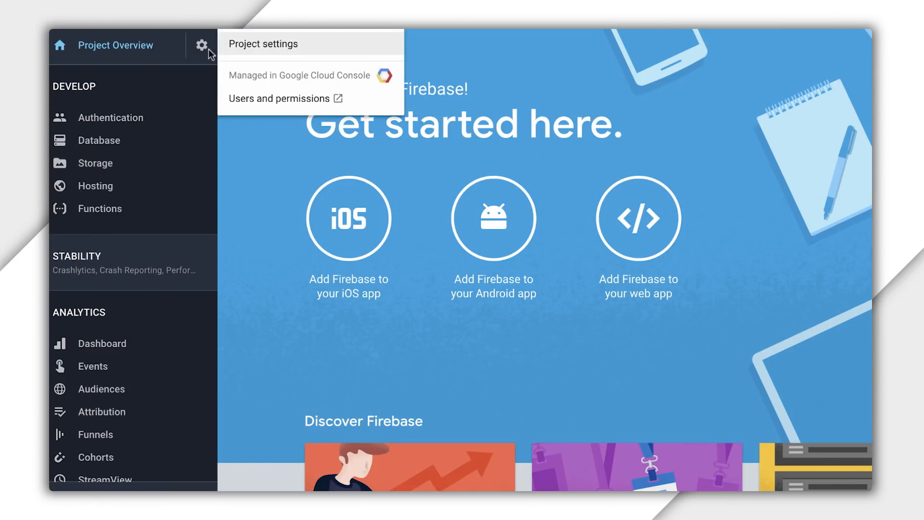
{"action": "left_click", "coordinate": [263, 44]}
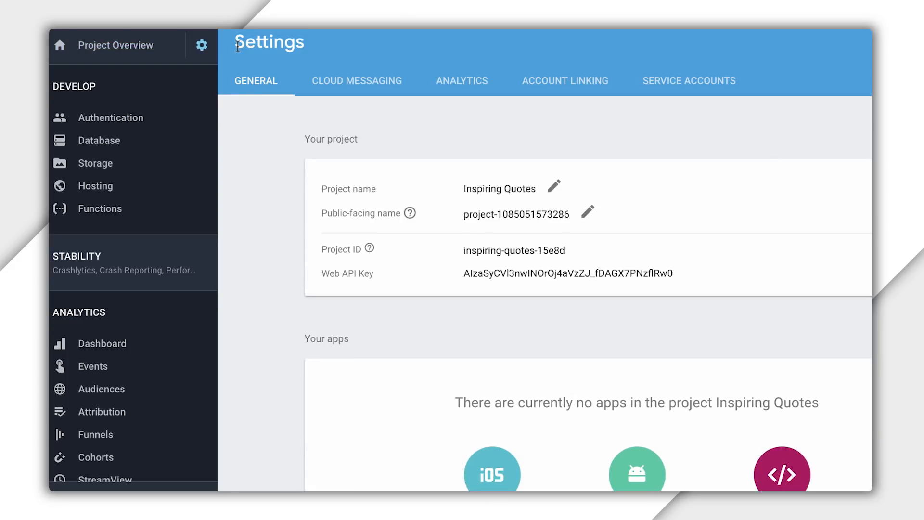
{"action": "mouse_move", "coordinate": [676, 94]}
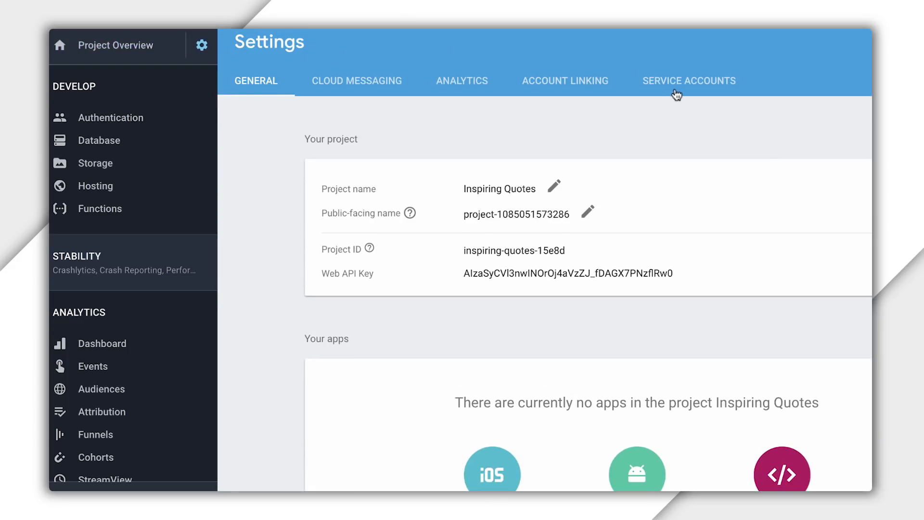
{"action": "left_click", "coordinate": [689, 80]}
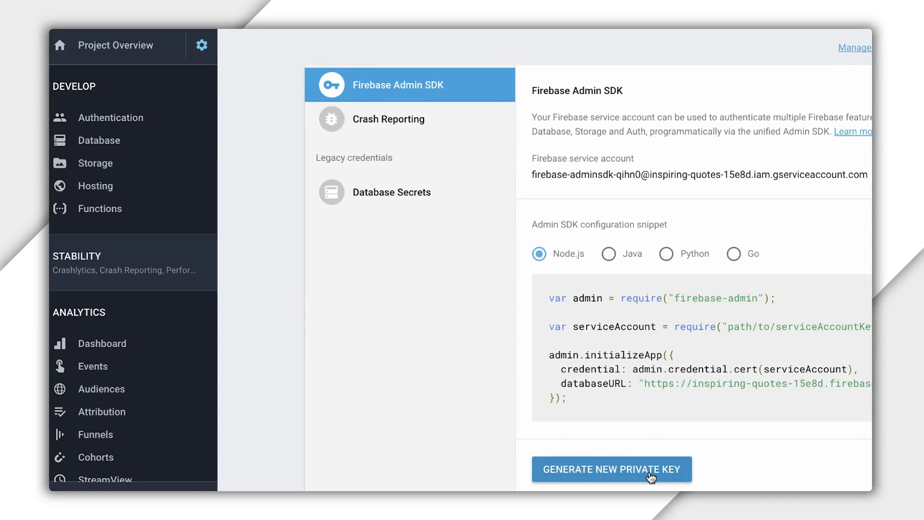
{"action": "left_click", "coordinate": [611, 469]}
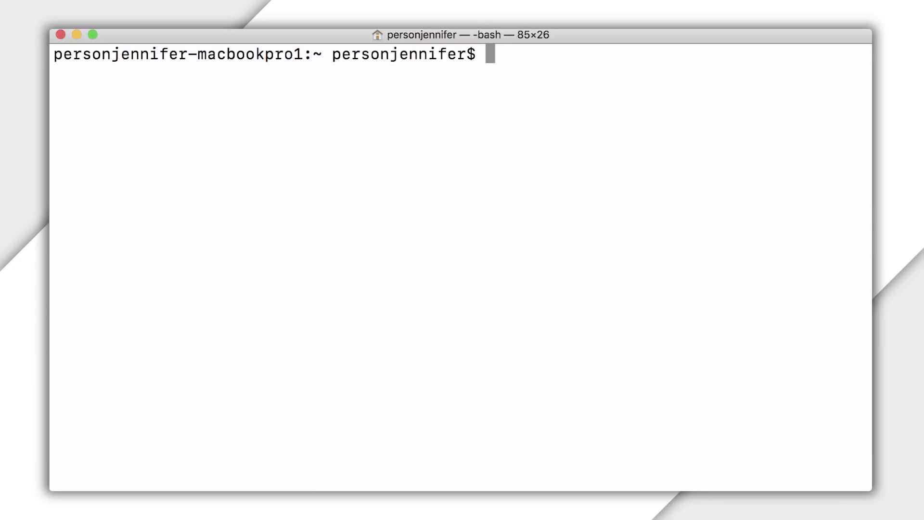
- Install the Firebase Admin Go package with go get firebase.google.com/go
{"action": "type", "text": "go get firebase."}
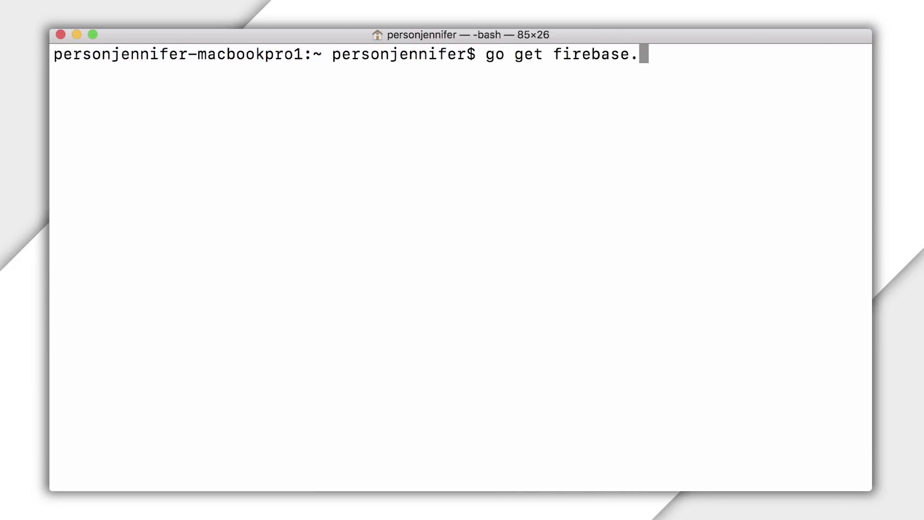
{"action": "type", "text": "google.com"}
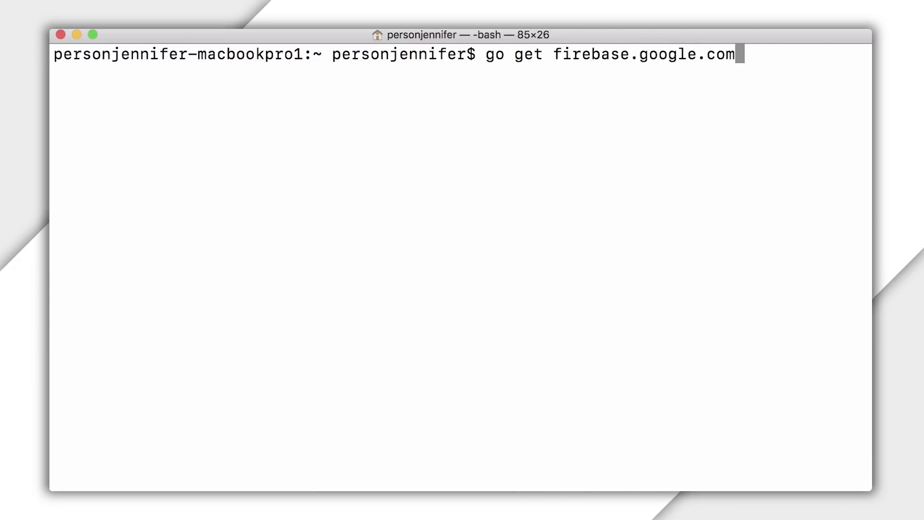
{"action": "key", "text": "Return"}
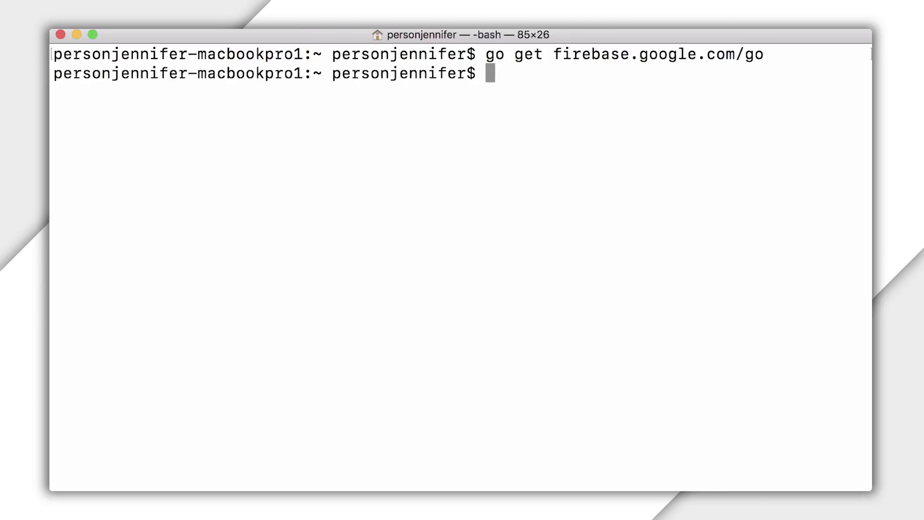
- Move into go/src/github.com/jenperson/ and create the inspiration.go file
{"action": "type", "text": "cd go/src/github.com/"}
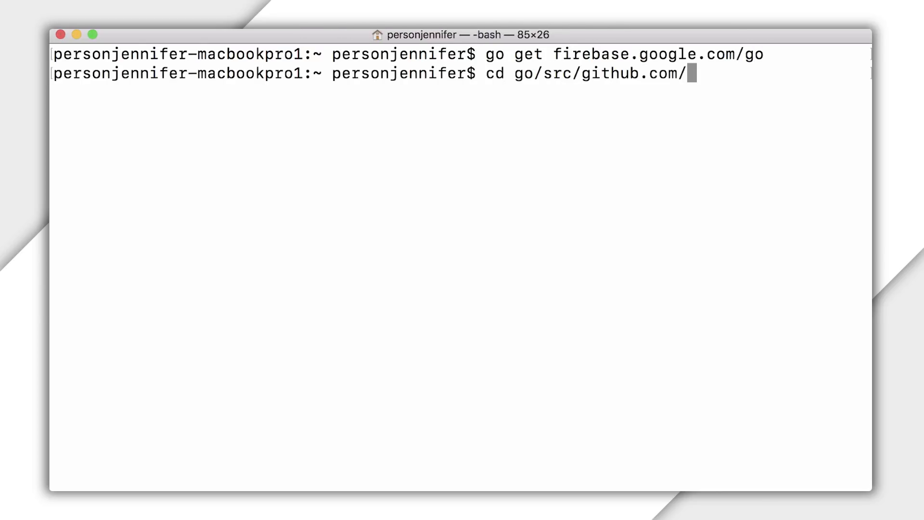
{"action": "type", "text": "jenperson/"}
{"action": "type", "text": "cd inspiration/"}
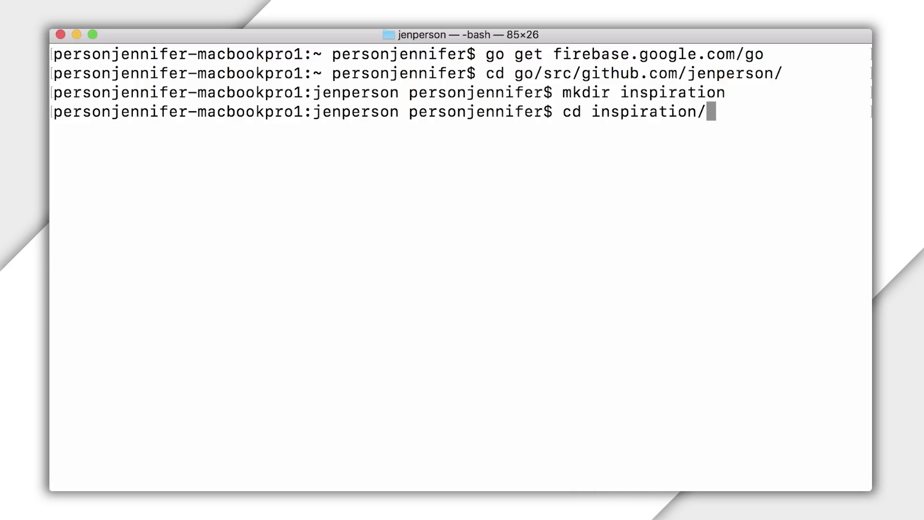
{"action": "type", "text": "touch inspiration.go"}
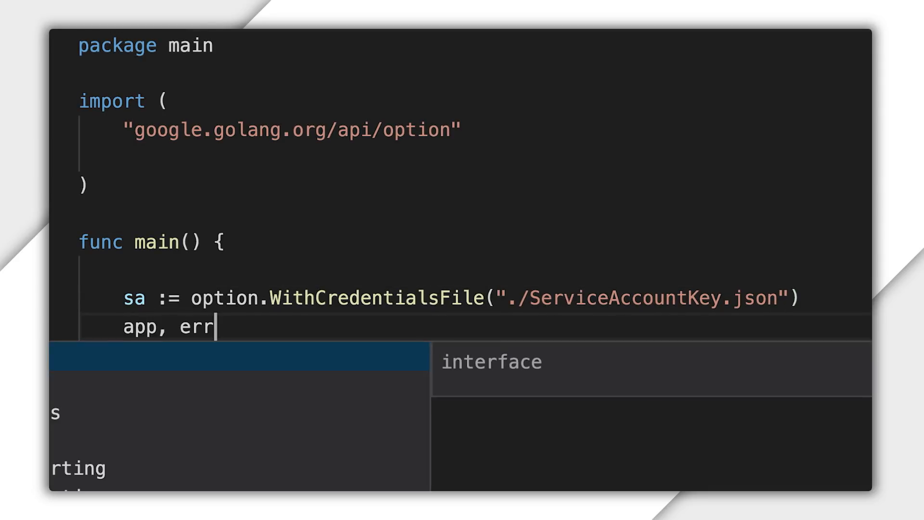
- Initialize the app with firebase.NewApp(context.Background(), nil, sa) and log any error
{"action": "type", "text": ":= firebase.NewApp"}
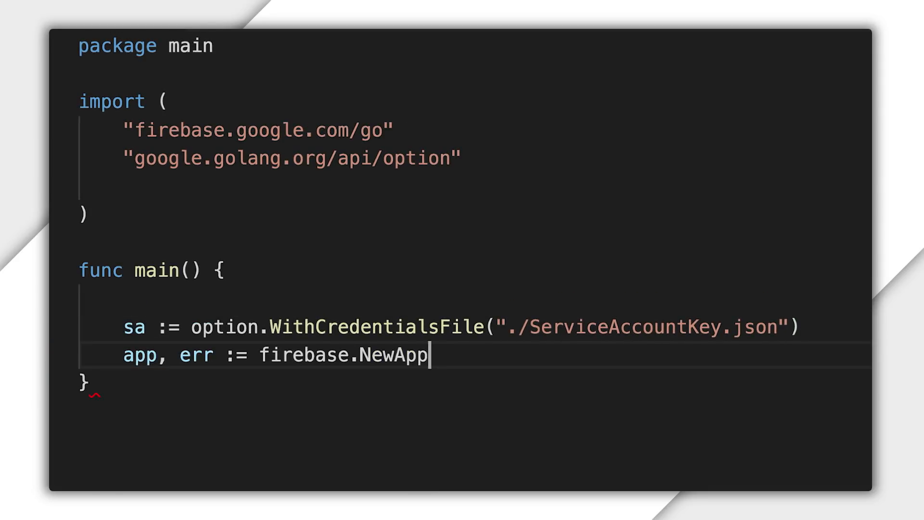
{"action": "type", "text": "(context.Background(), nil, sa)"}
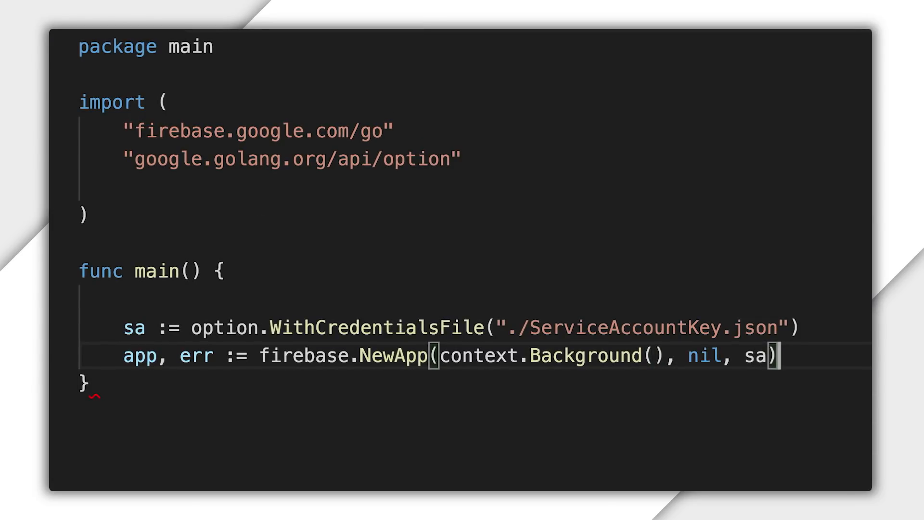
{"action": "type", "text": "if err != nil {"}
{"action": "type", "text": "log.Fata"}
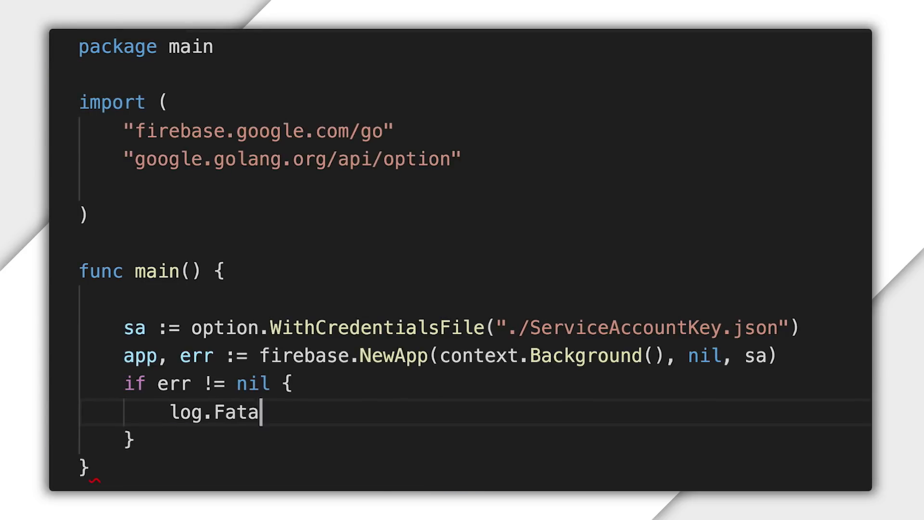
{"action": "type", "text": "lln(err)"}
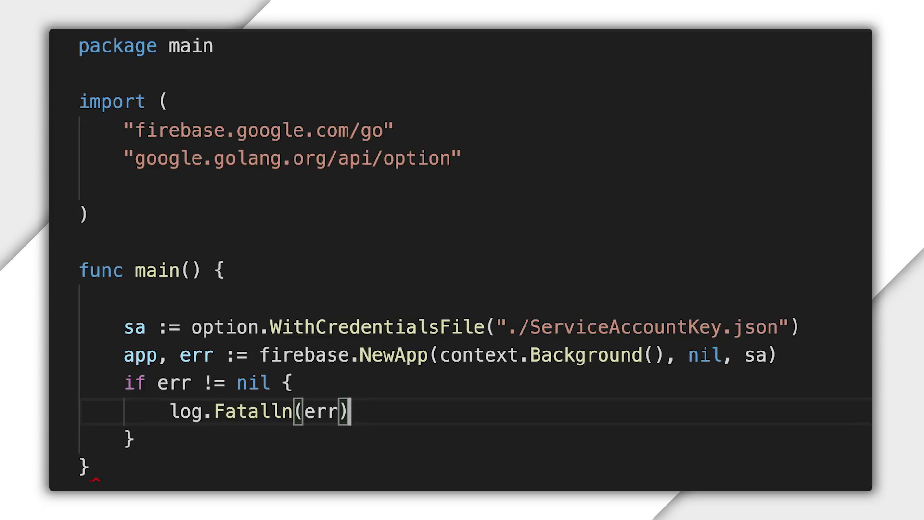
- Replace it with conf := &firebase.Config{ProjectID: projectID} passed to firebase.NewApp
{"action": "type", "text": "conf := &firebase"}
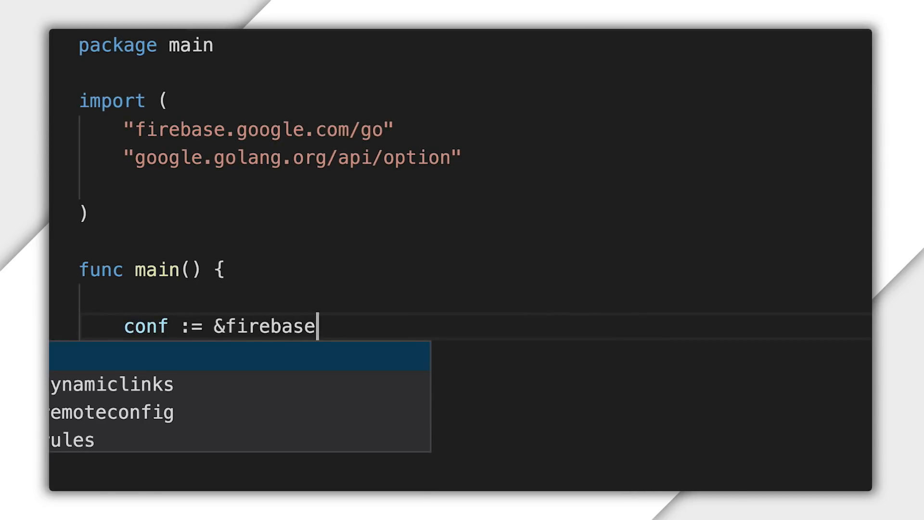
{"action": "type", "text": ".Config{ProjectID"}
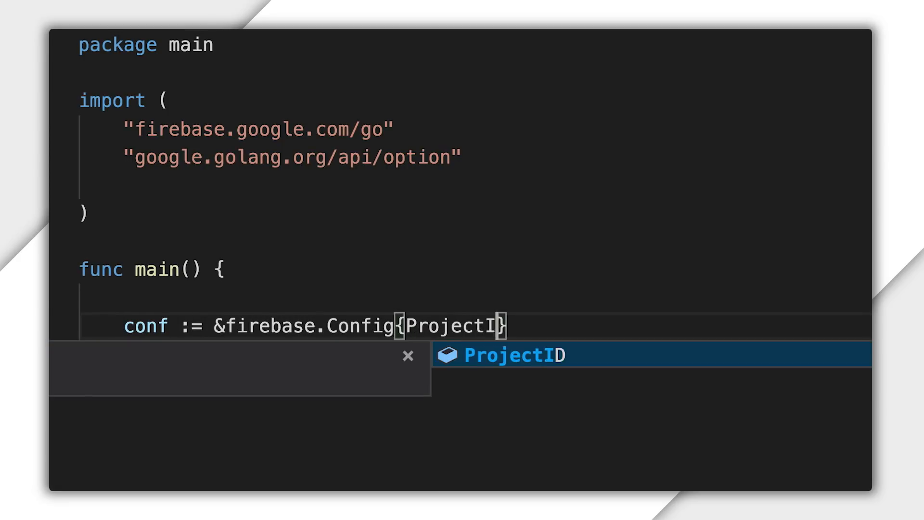
{"action": "type", "text": "D: projectID}"}
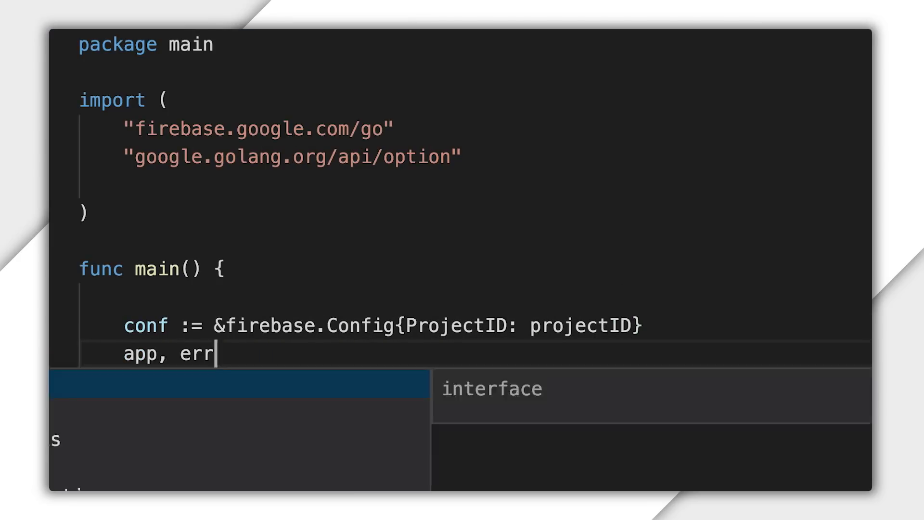
{"action": "type", "text": ":= firebase.NewApp(context.Background(), conf"}
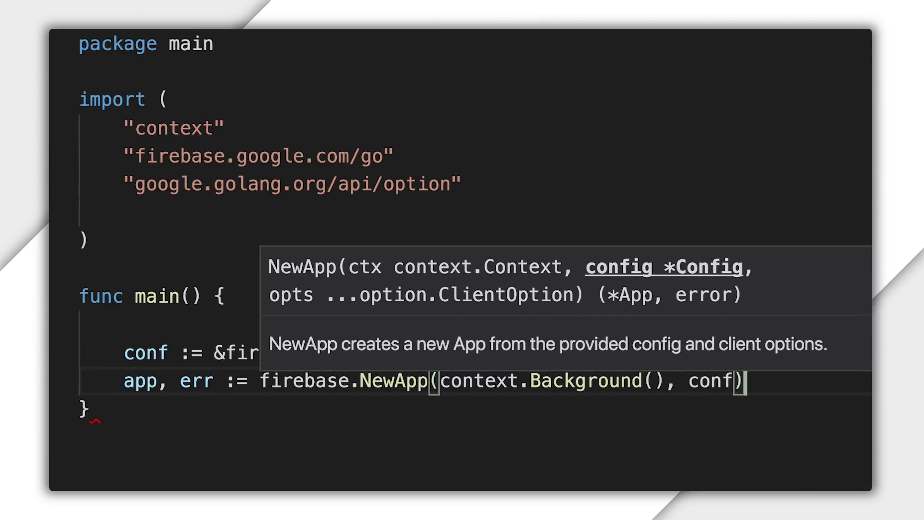
{"action": "type", "text": "log.Fatalln(err"}
{"action": "type", "text": "defer client.Close("}
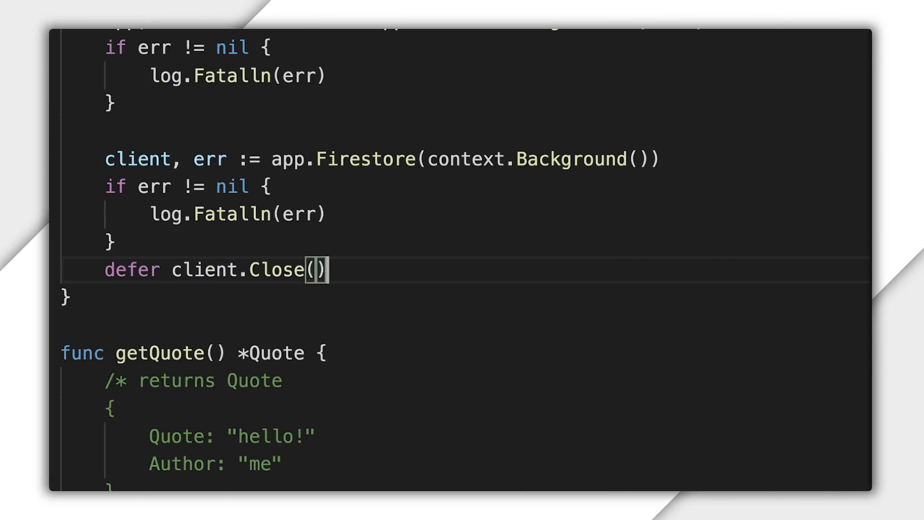
- Fetch quote := getQuote() and Set it on the sampleData/inspiration document
{"action": "type", "text": "quote"}
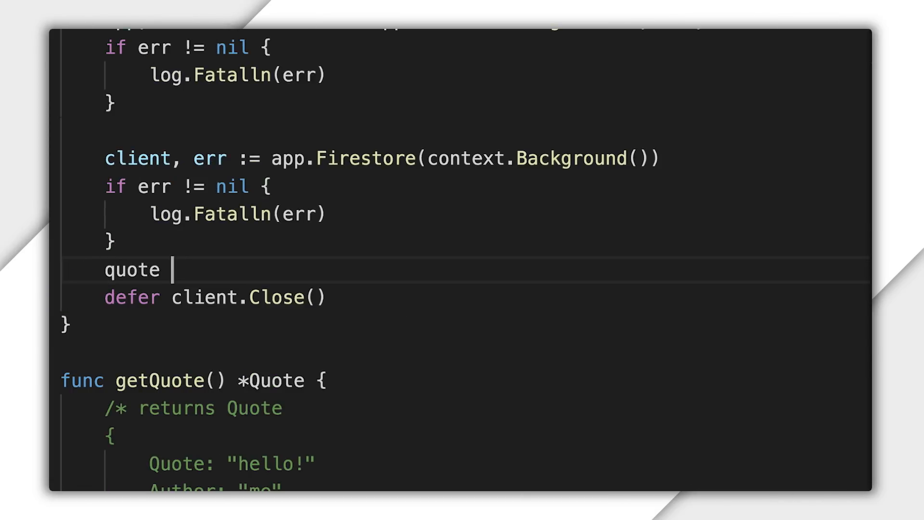
{"action": "type", "text": ":= getQuote"}
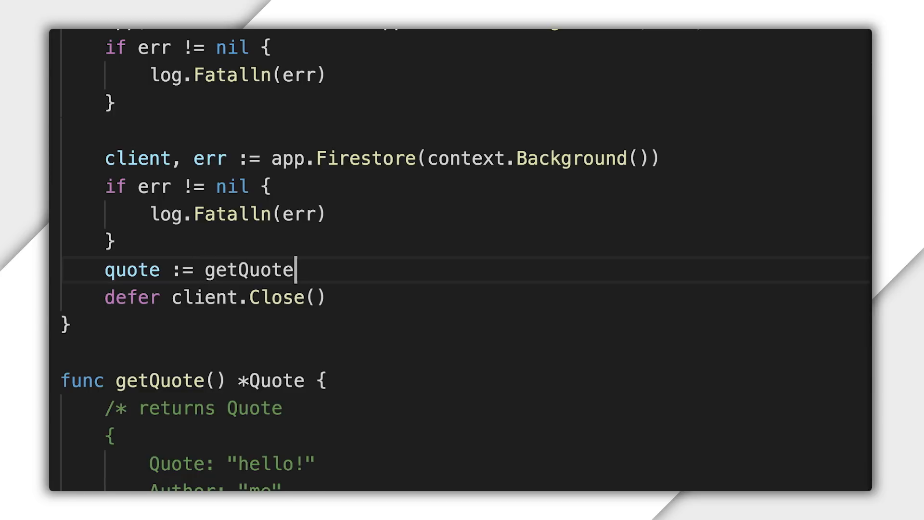
{"action": "type", "text": "()"}
{"action": "type", "text": "result, err := client.C"}
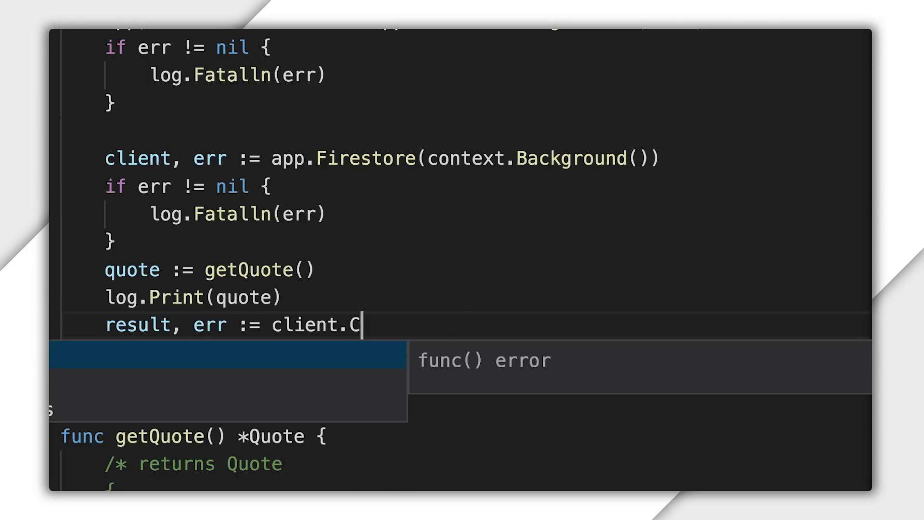
{"action": "type", "text": "ollection(\"sampleData\").Doc(\"inspiration"}
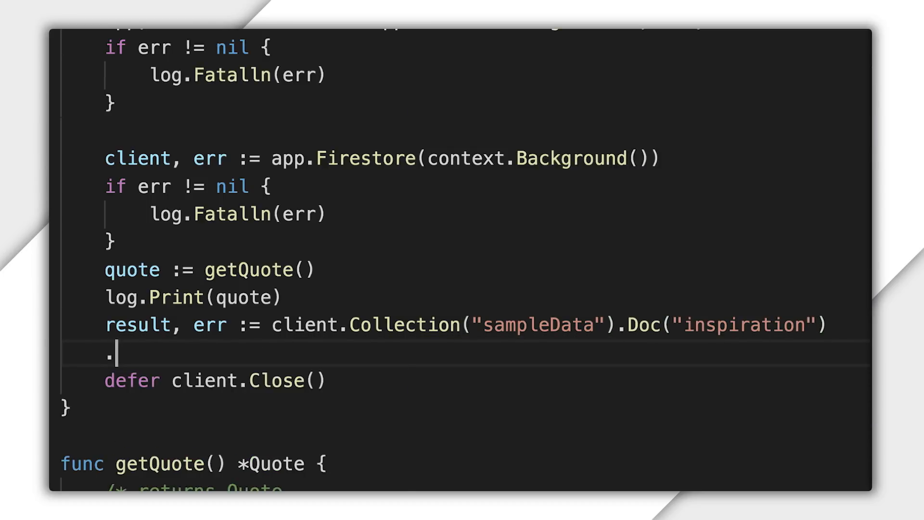
{"action": "type", "text": "S"}
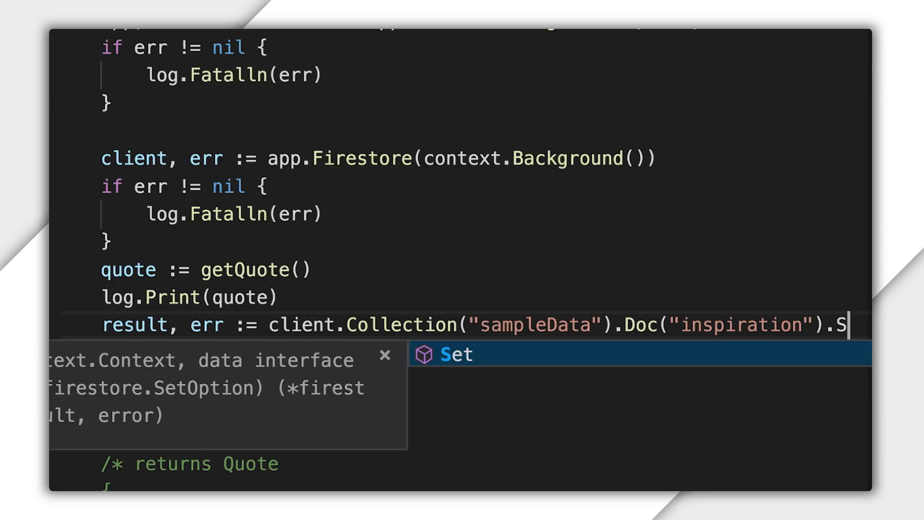
{"action": "type", "text": "(con"}
{"action": "type", "text": "if err != nil {"}
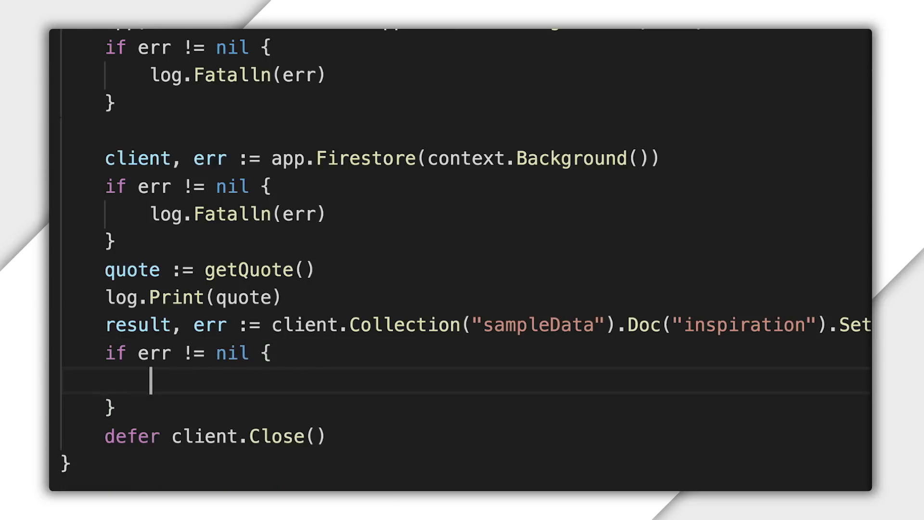
- Check the write error with log.Fatalln(err) and log.Print the result
{"action": "type", "text": "log."}
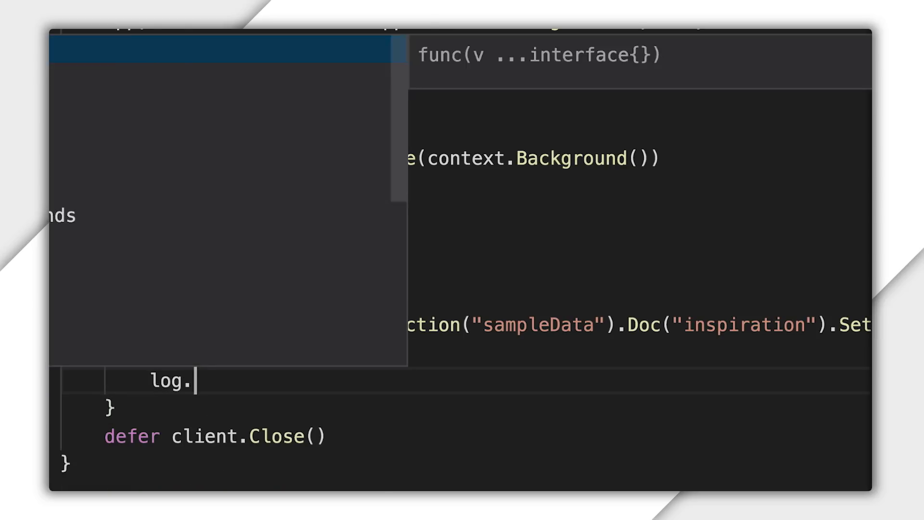
{"action": "type", "text": "Fatalln"}
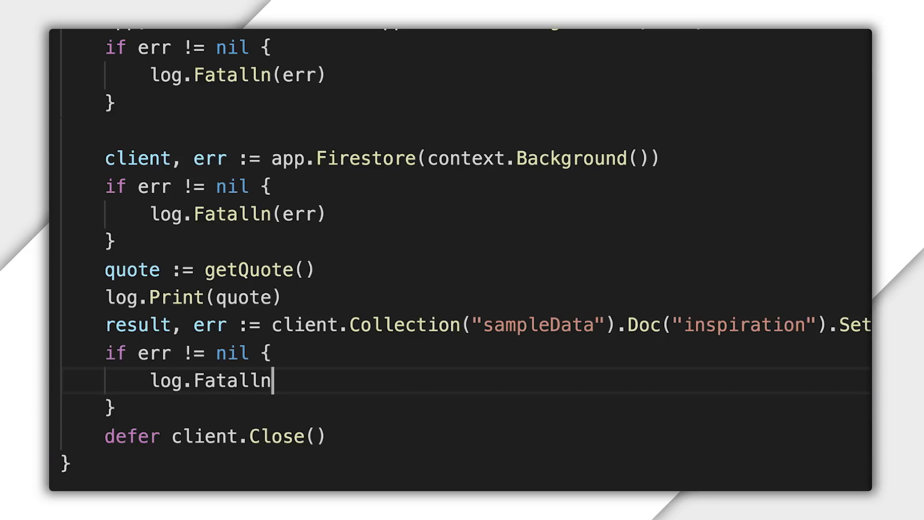
{"action": "type", "text": "(err)"}
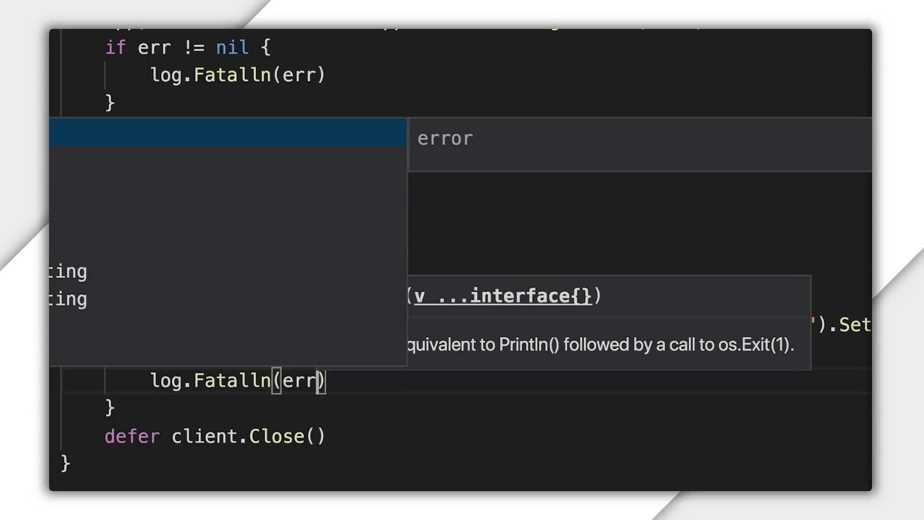
{"action": "type", "text": "f"}
{"action": "type", "text": "log.P"}
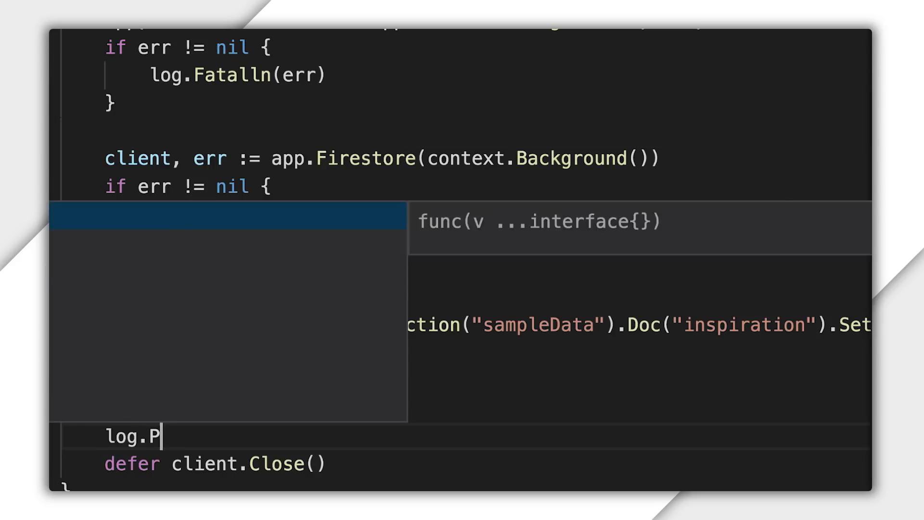
{"action": "type", "text": "rint(re"}
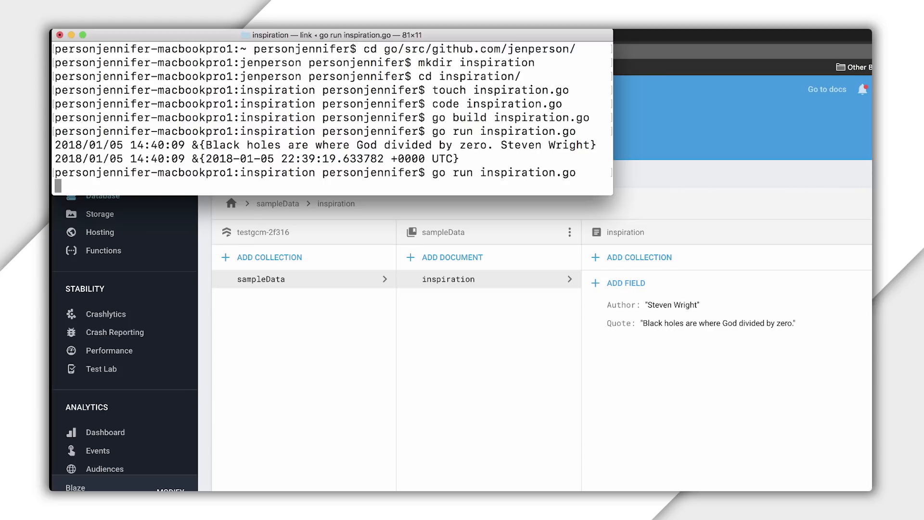
- Rerun go run inspiration.go to log the quote and its write timestamp
{"action": "key", "text": "enter"}
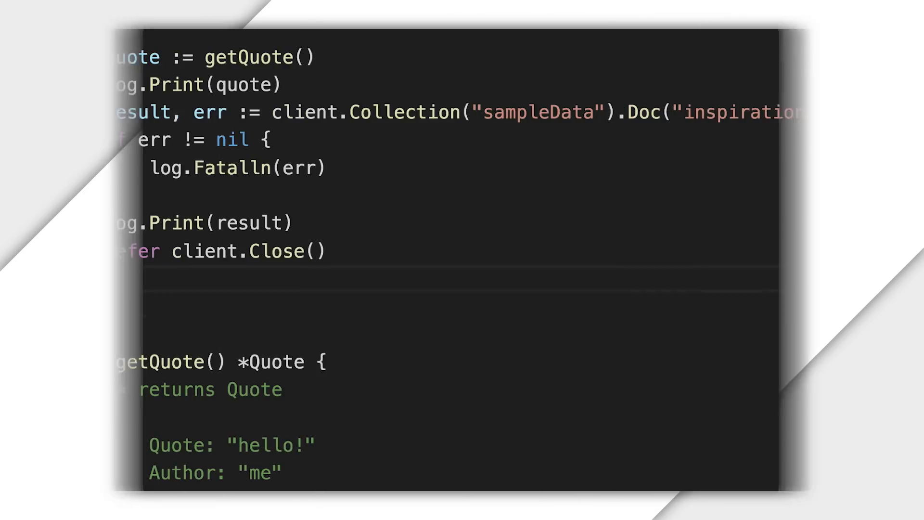
- Get the sampleData/inspiration document into dsnap with a log.Fatalln error check
{"action": "type", "text": "dsnap, err := client.Collection(\"sampleData\").Doc(\"inspiration\").Get("}
{"action": "type", "text": "if err != nil {"}
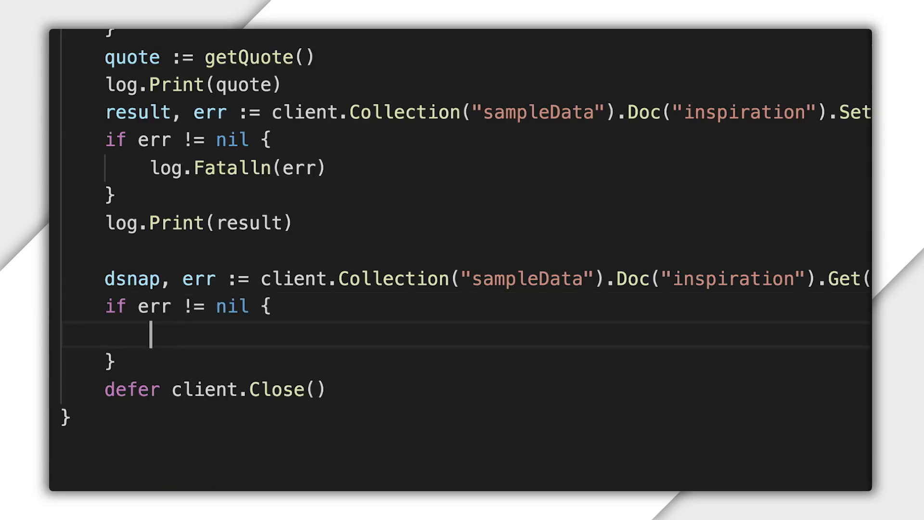
{"action": "type", "text": "log.Fatalln(err)"}
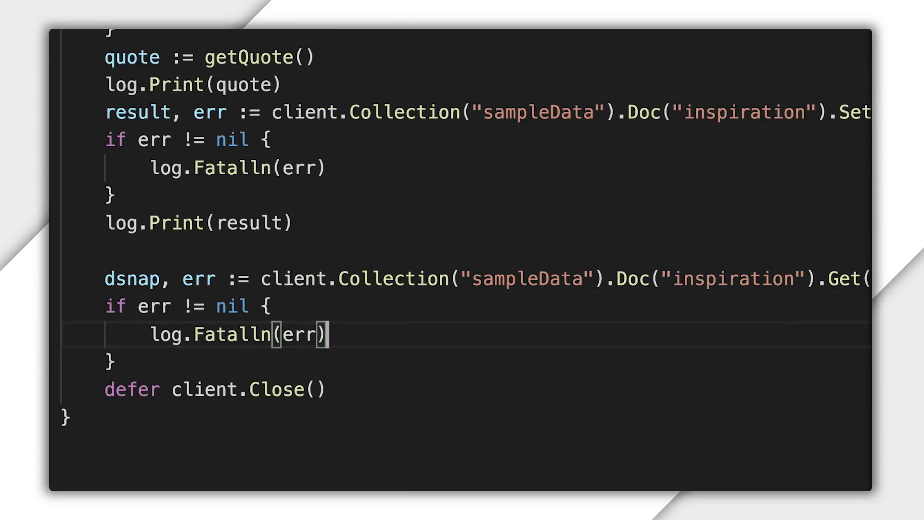
- Store m := dsnap.Data() with a '// Do something with the data!' comment
{"action": "type", "text": "m :="}
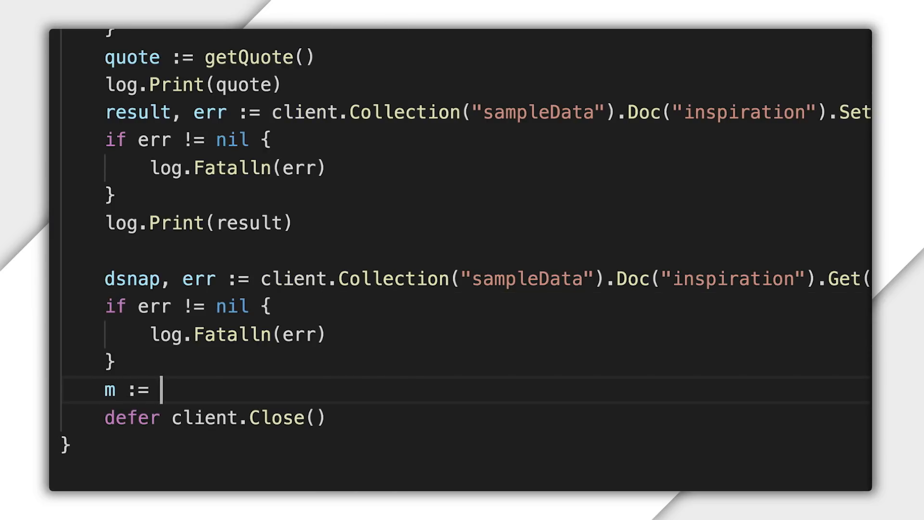
{"action": "type", "text": "dsnap.Data"}
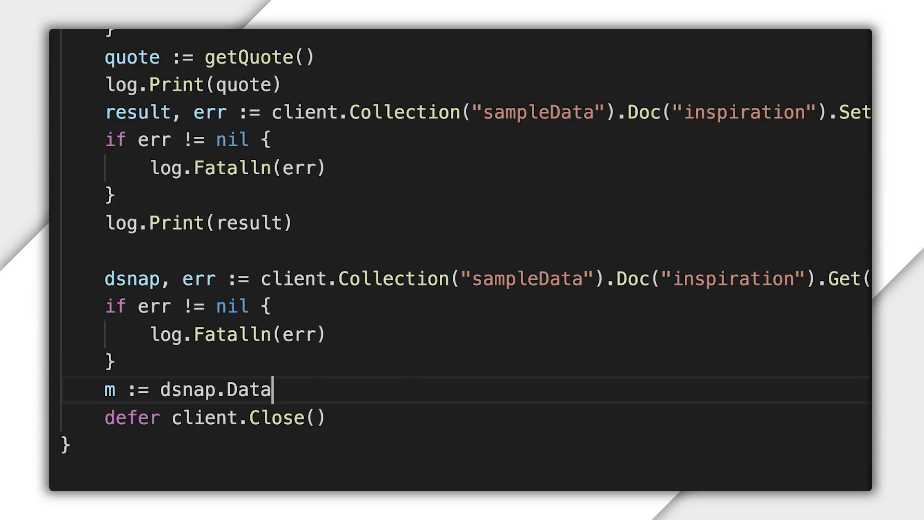
{"action": "type", "text": "()"}
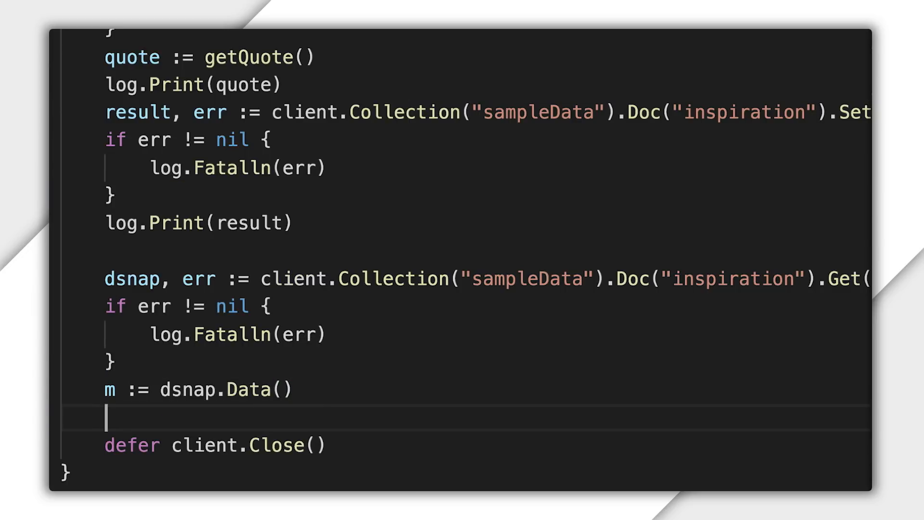
{"action": "type", "text": "// Do something with the"}
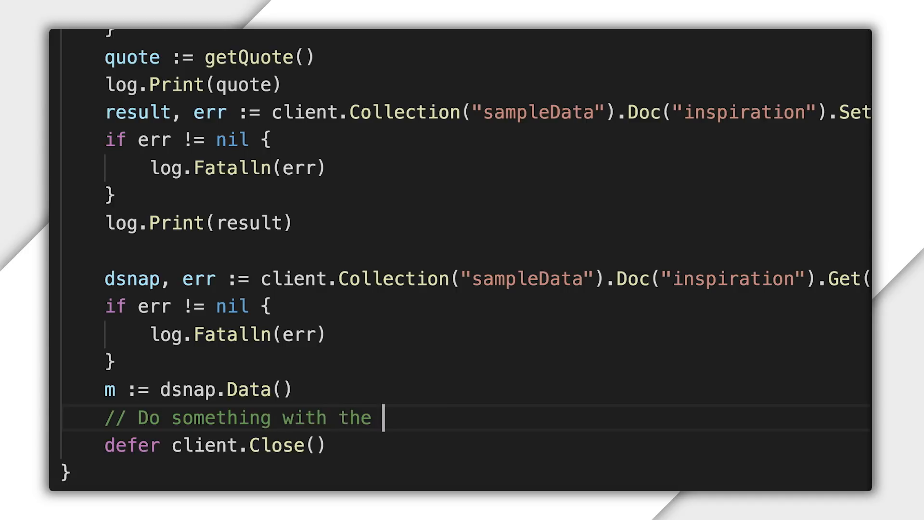
{"action": "type", "text": "data!"}
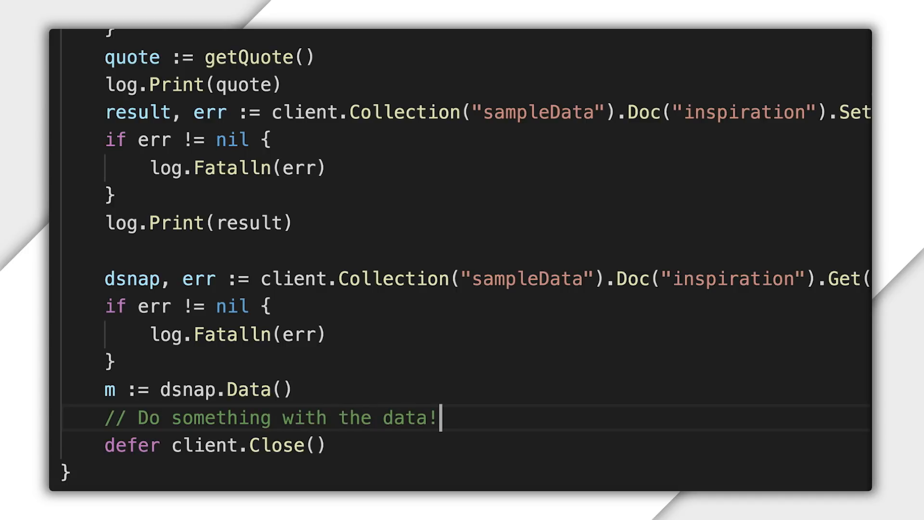